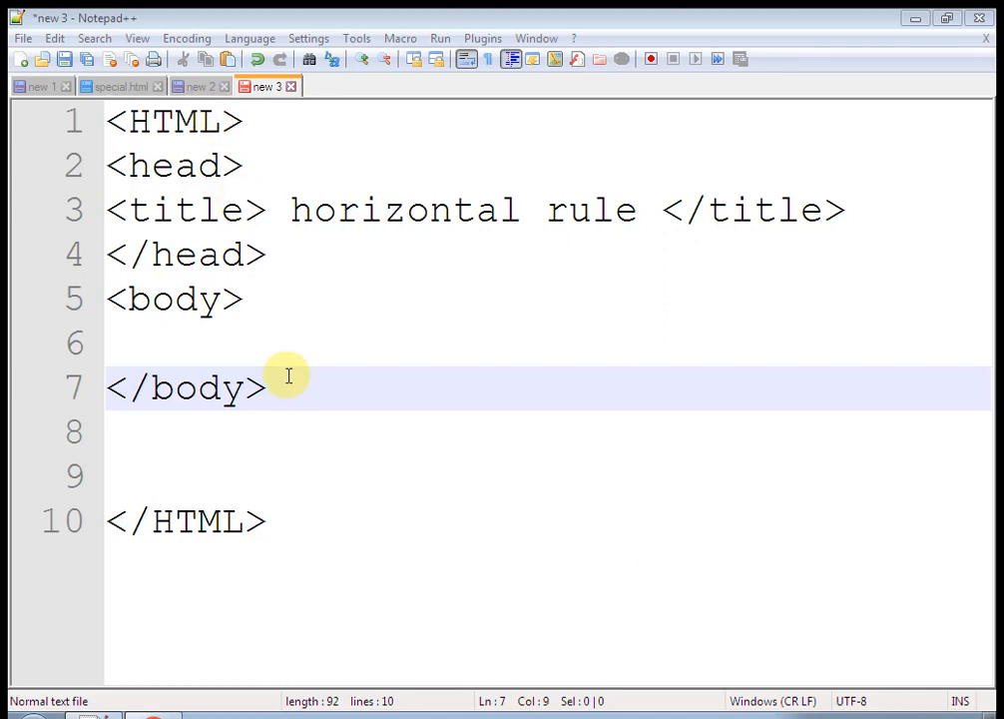
- Write 'Good morning' followed by an <hr> tag inside the page body
left_click(265, 299)
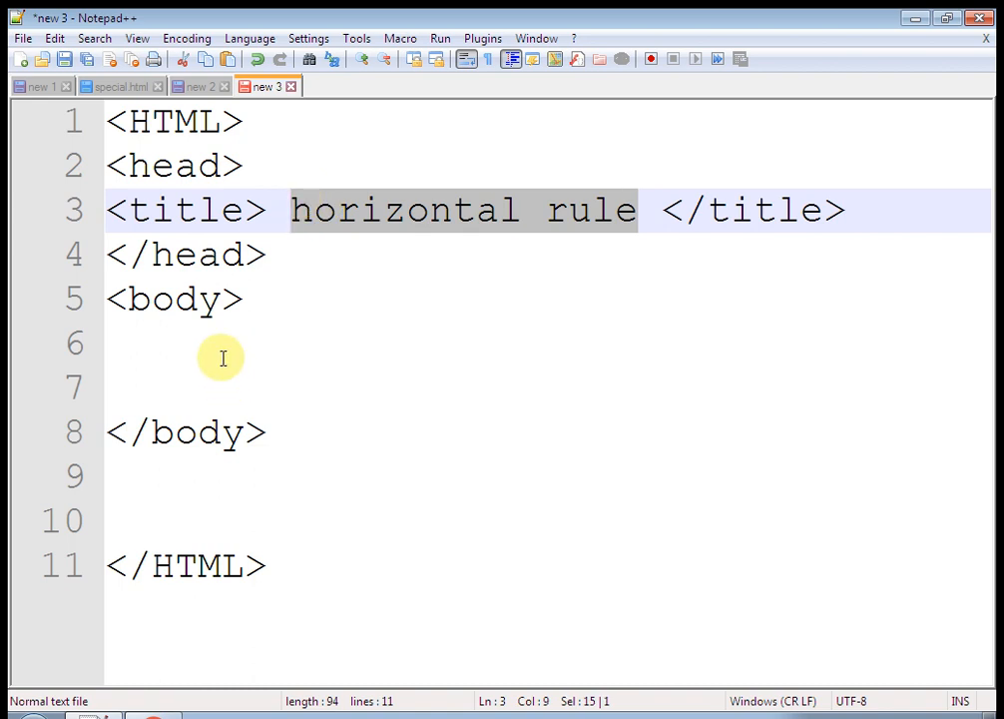
type("<")
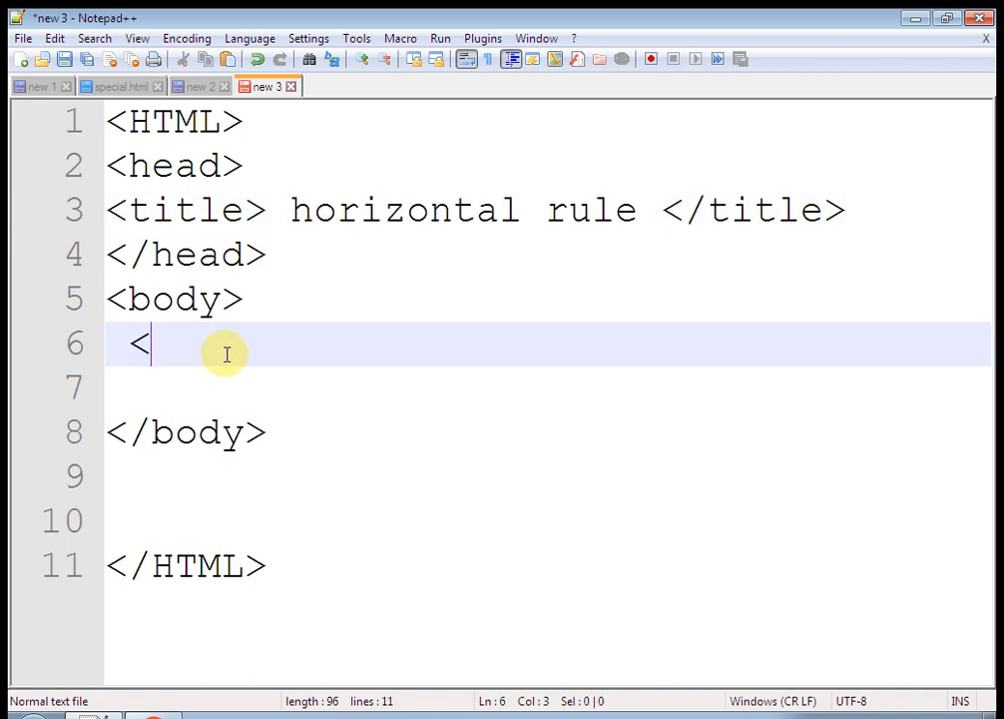
key("Backspace")
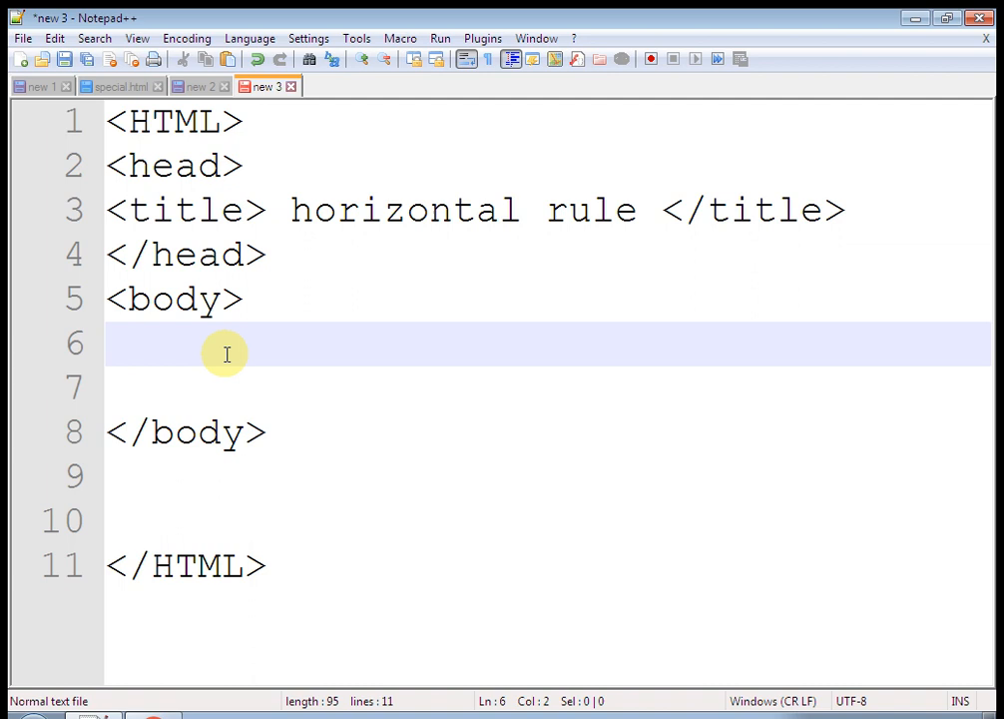
key("Enter")
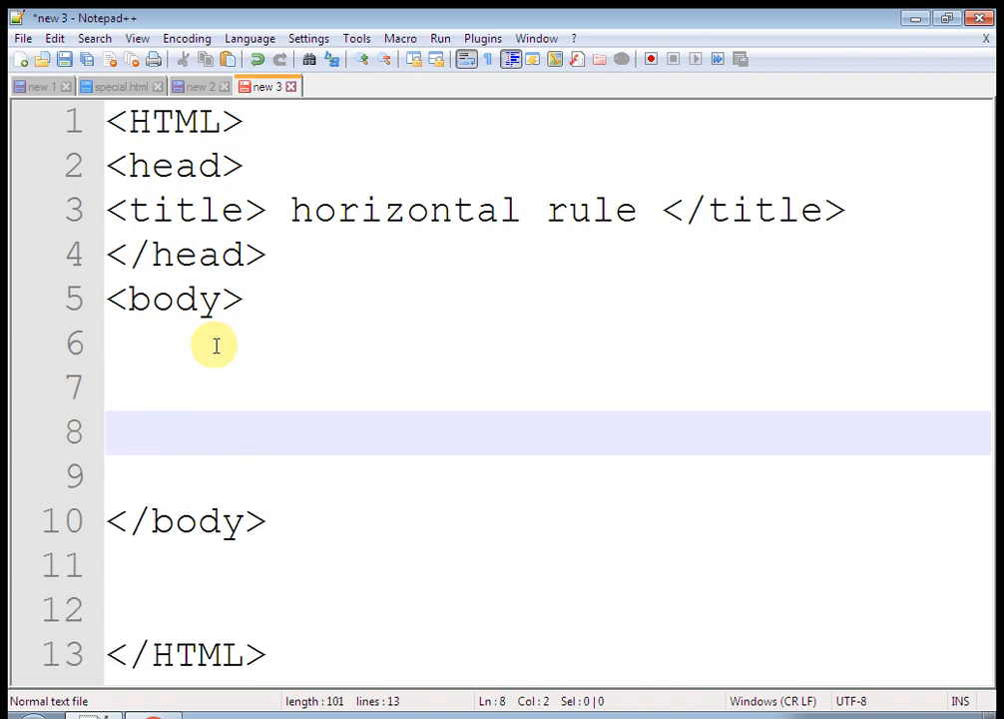
left_click(211, 379)
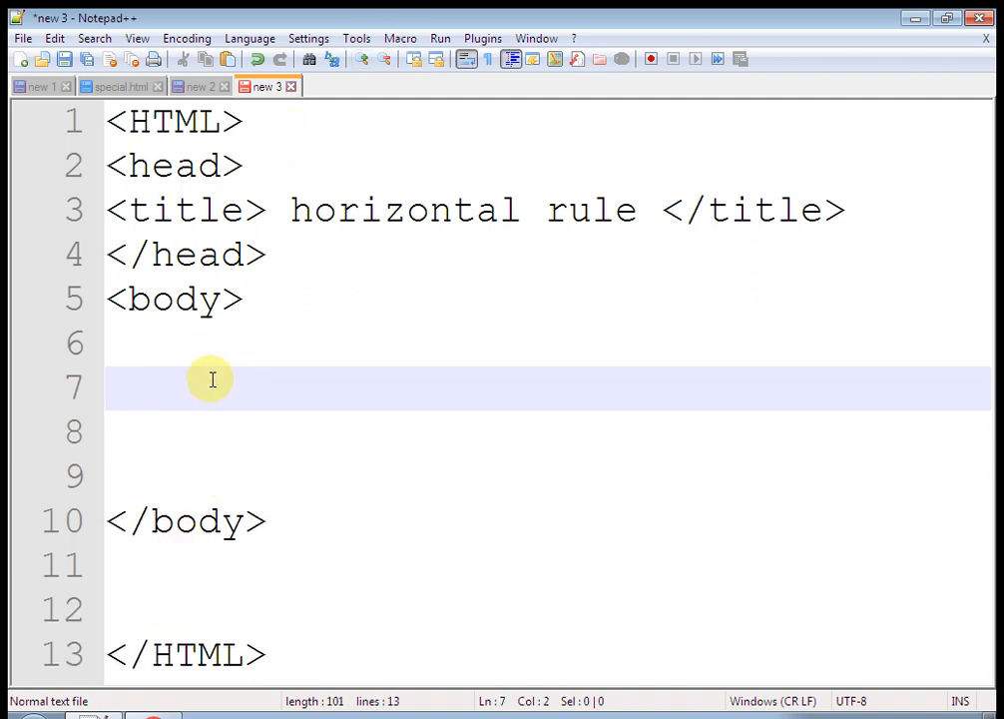
type("<h")
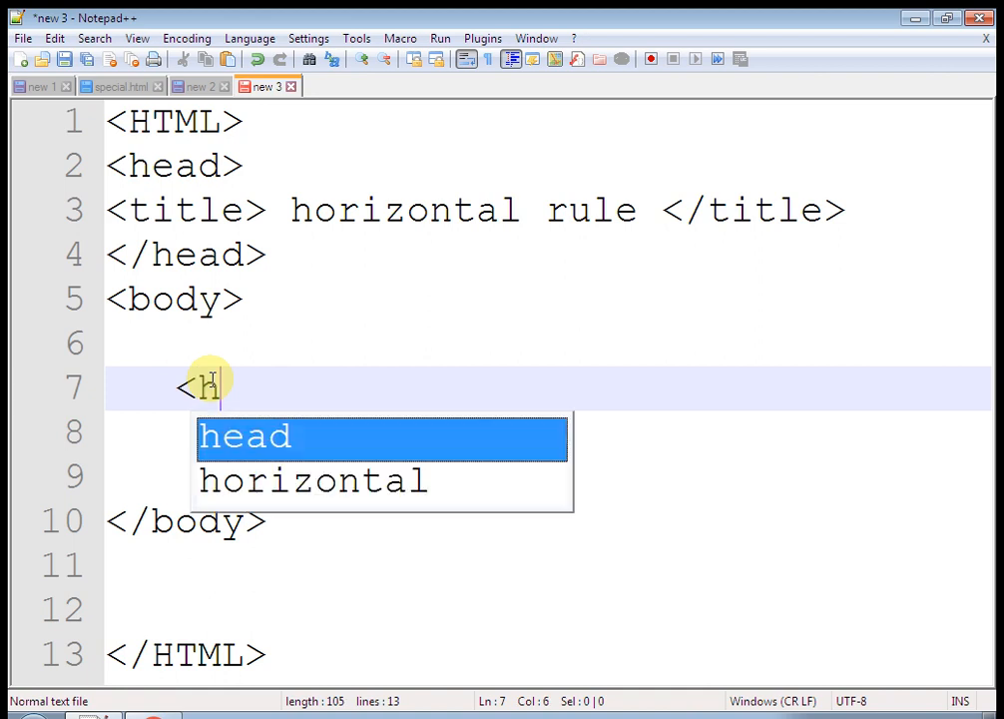
type("r>")
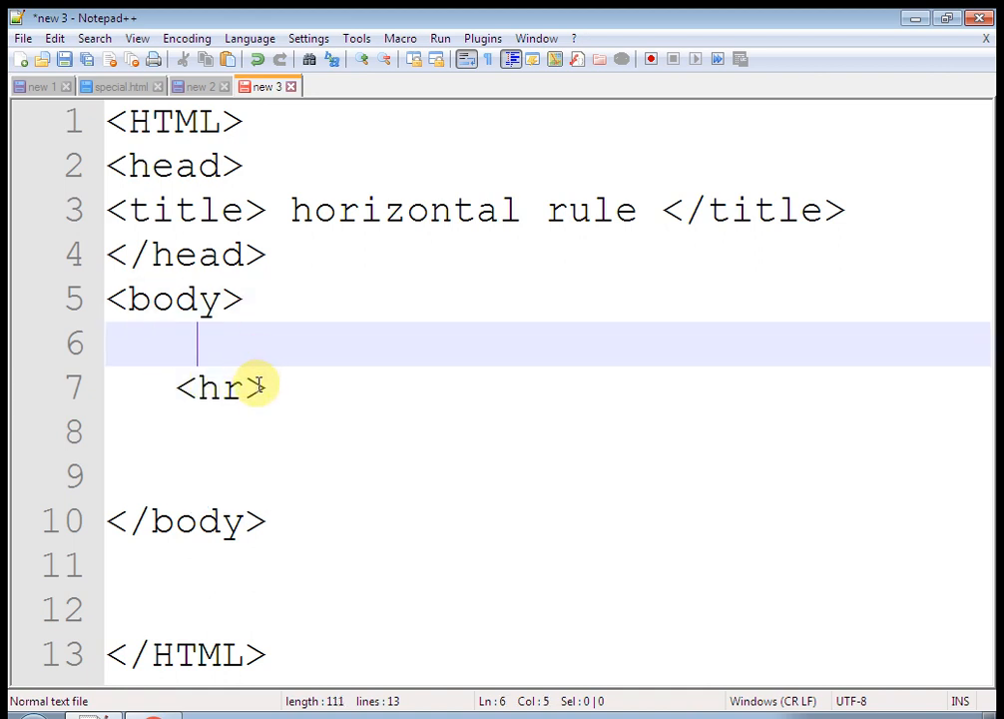
type("Good")
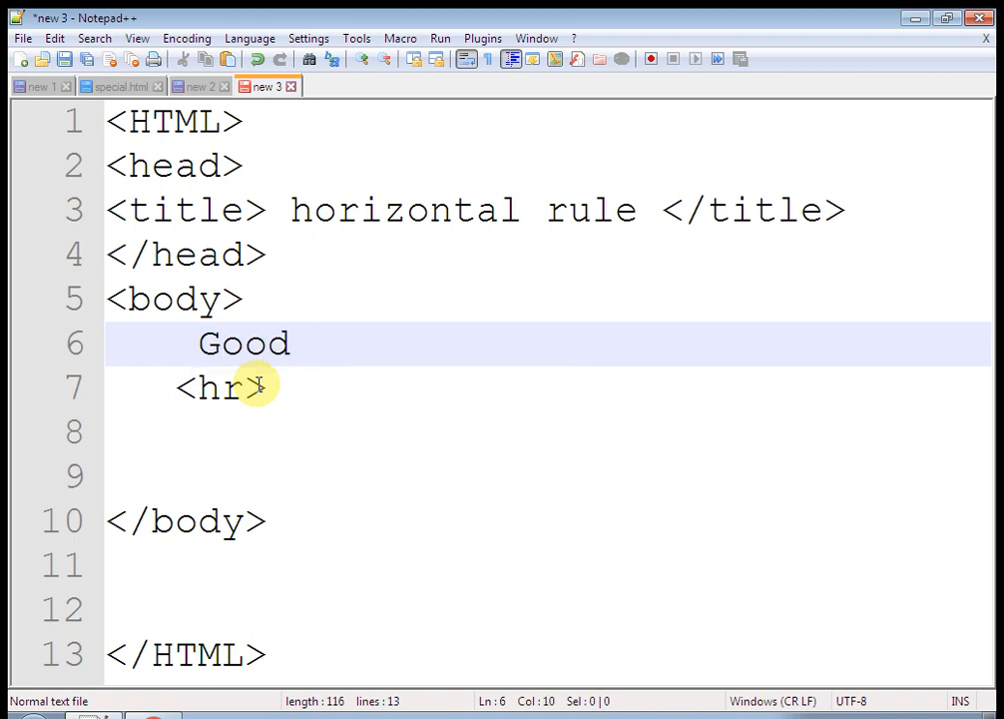
type("morning")
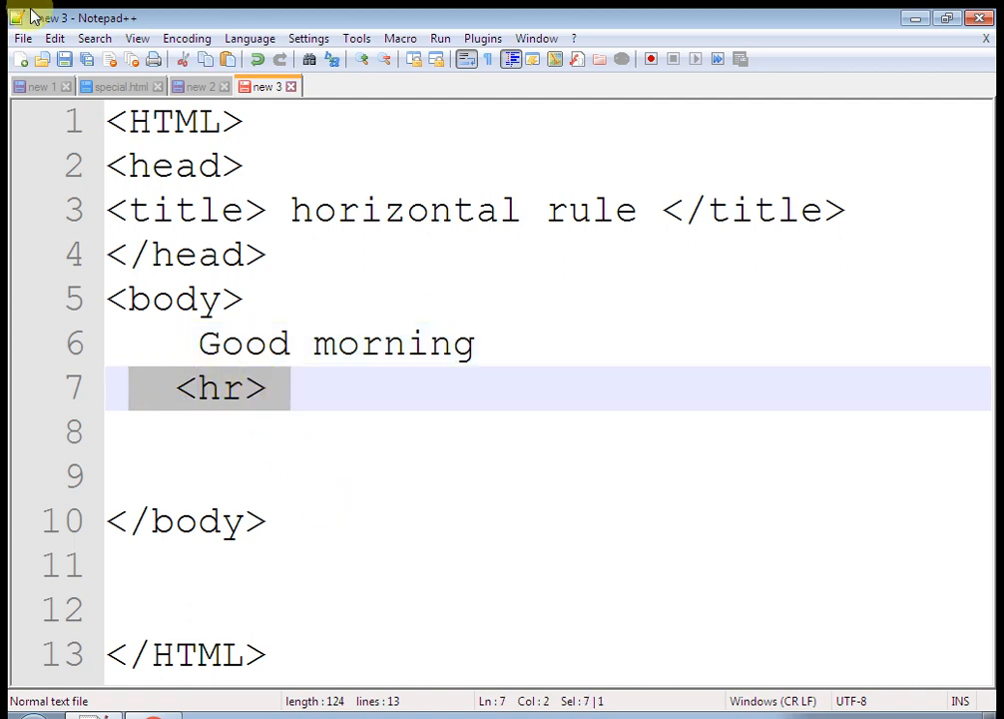
- Save the page as hr.html through Save As so it is recognized as HTML
left_click(22, 38)
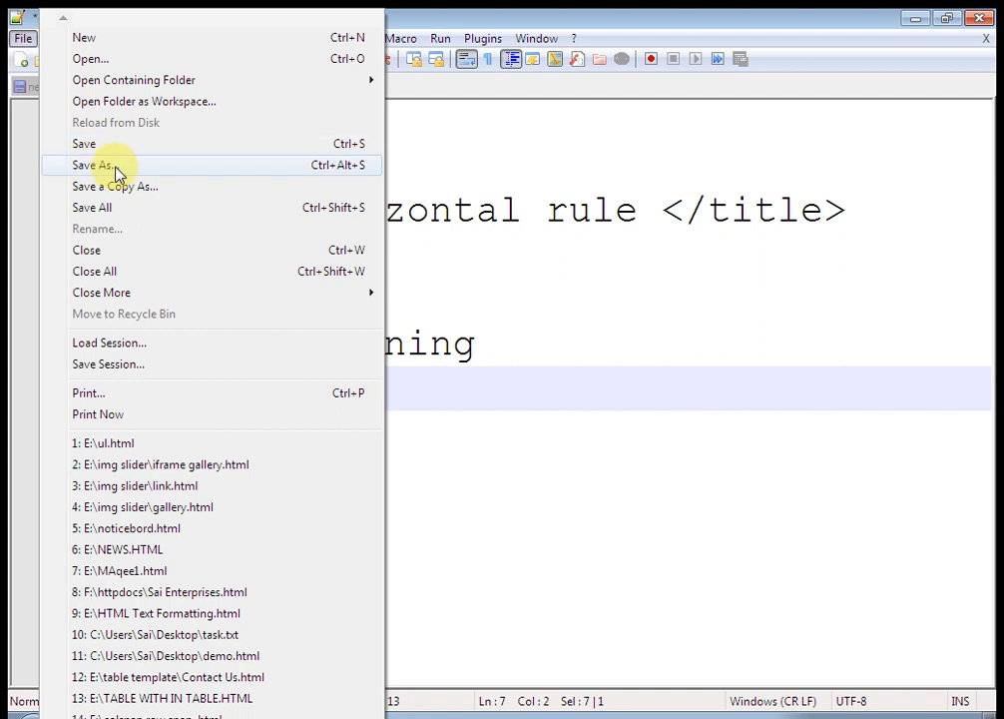
left_click(87, 164)
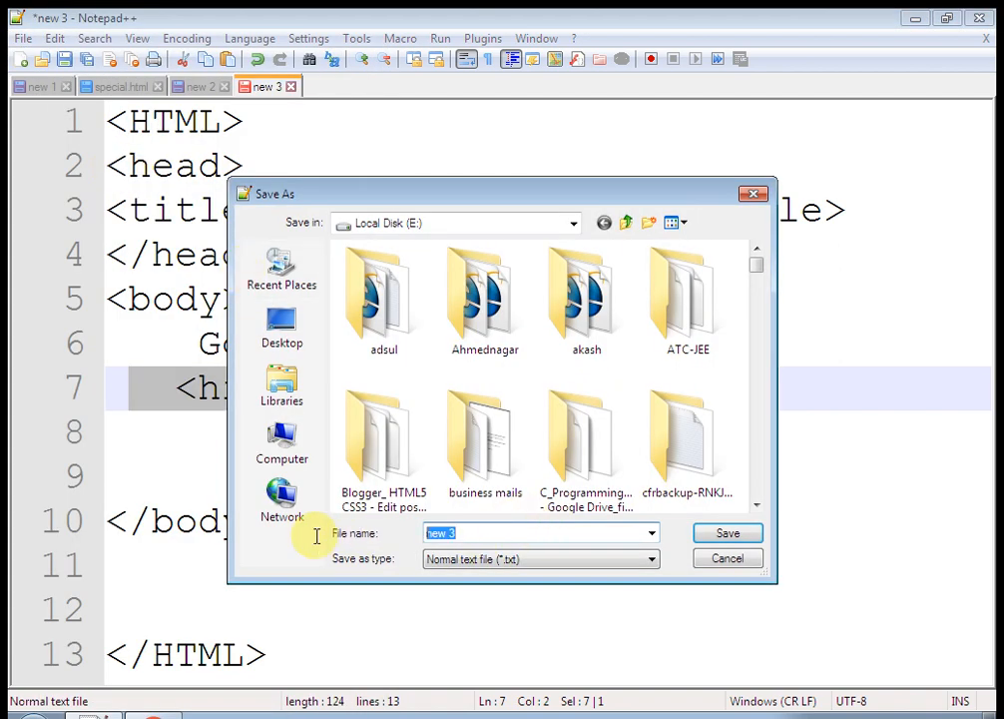
type("hf")
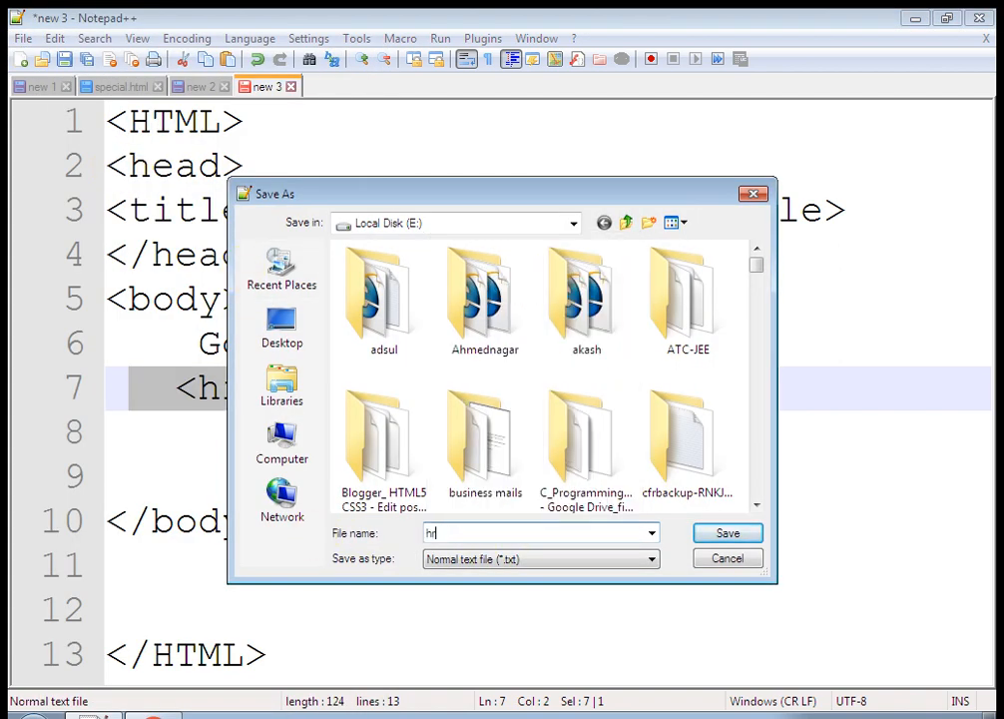
type(".ht")
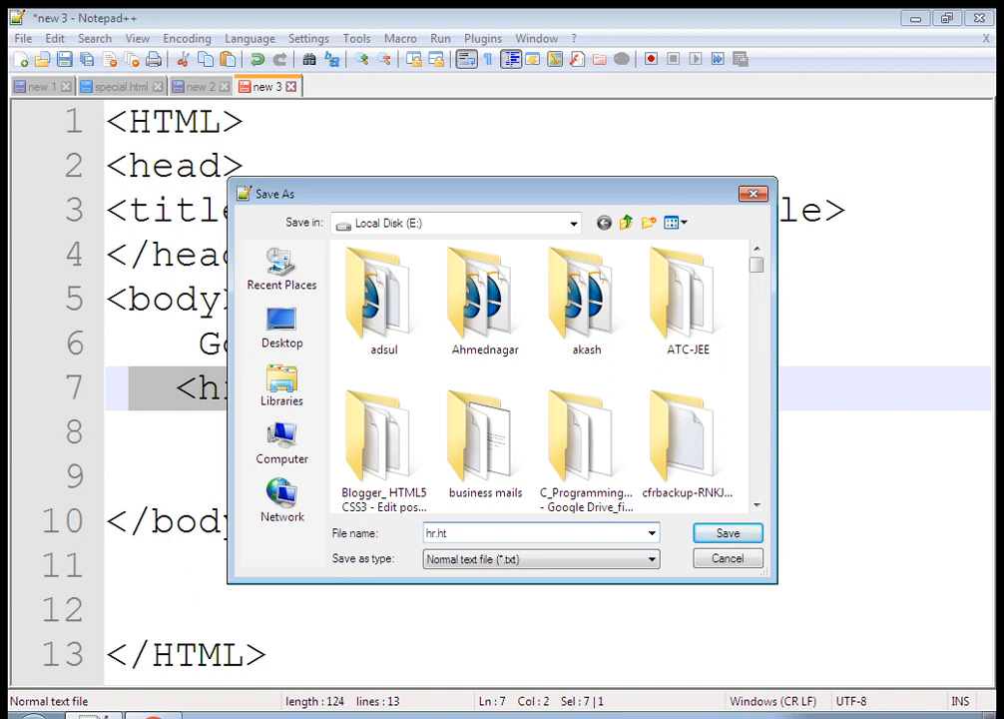
left_click(727, 534)
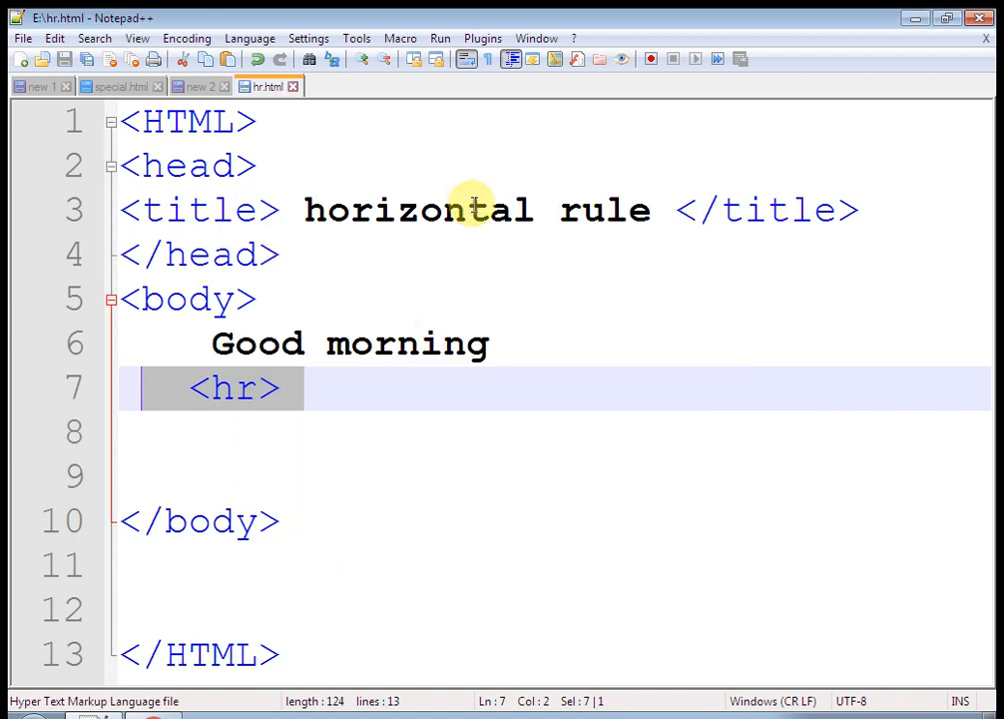
left_click(439, 38)
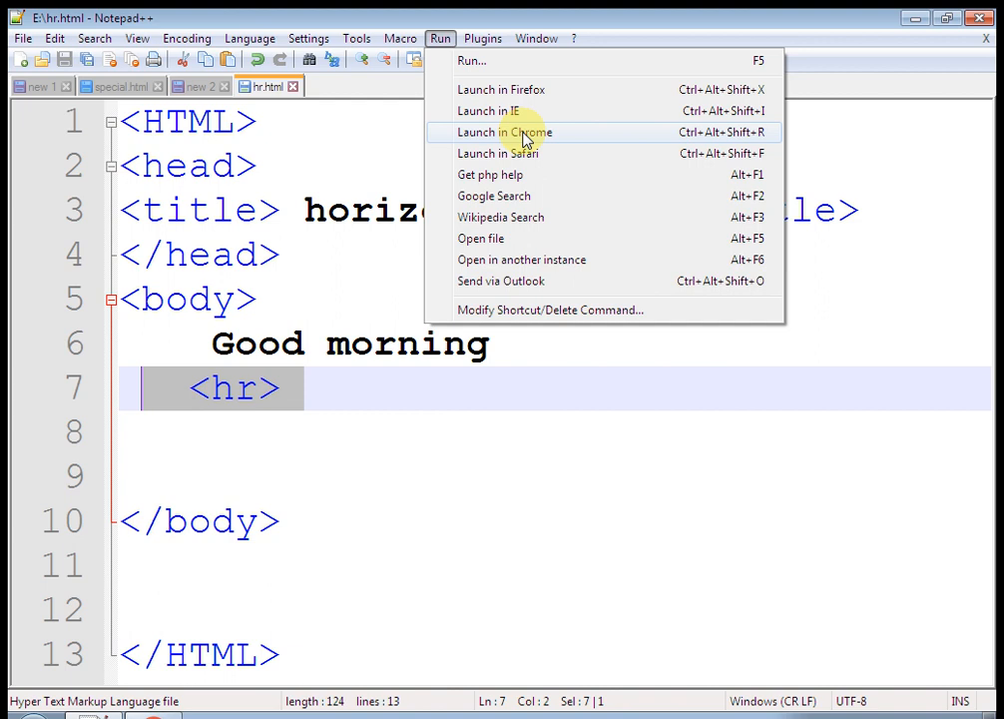
left_click(507, 131)
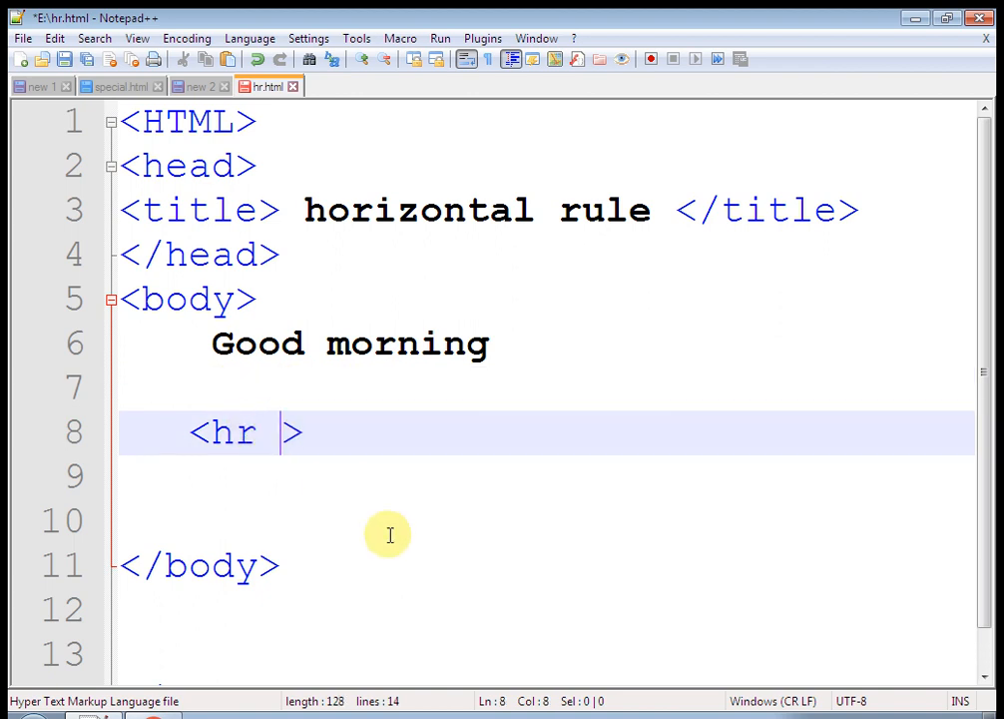
- Add color="red" to the rule so it reads <hr color="red">
type("color")
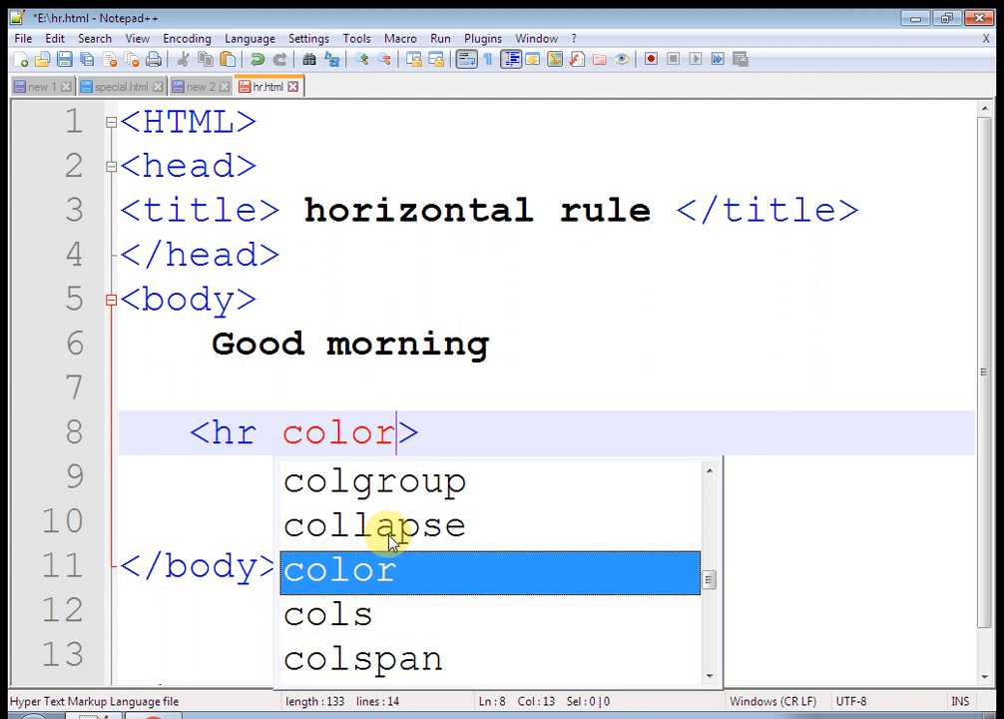
type("=\"re\"")
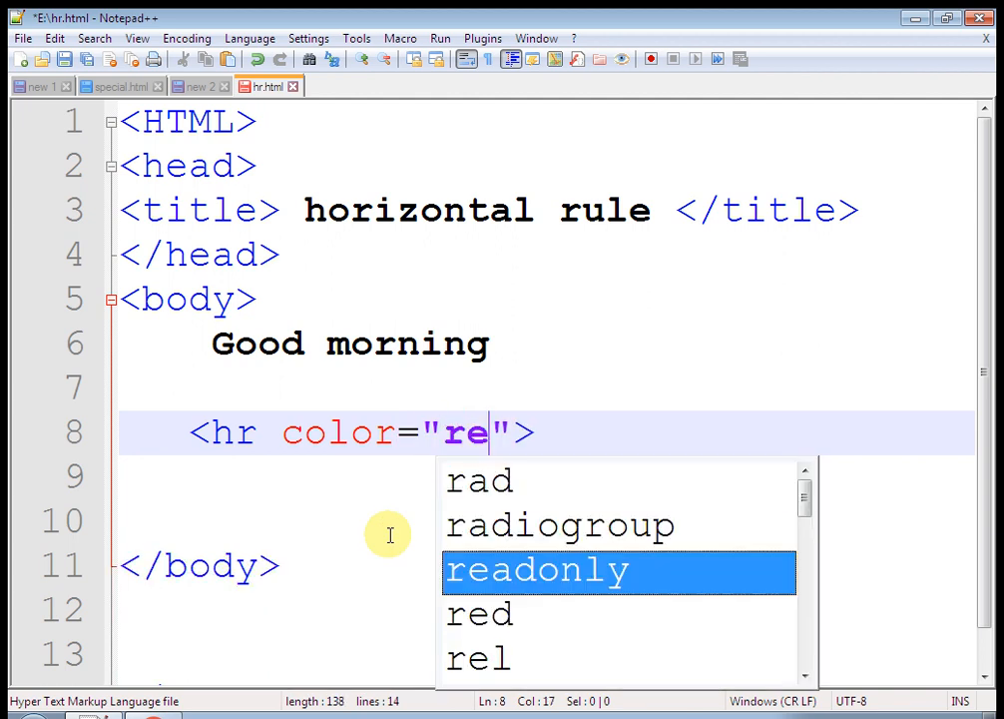
type("d")
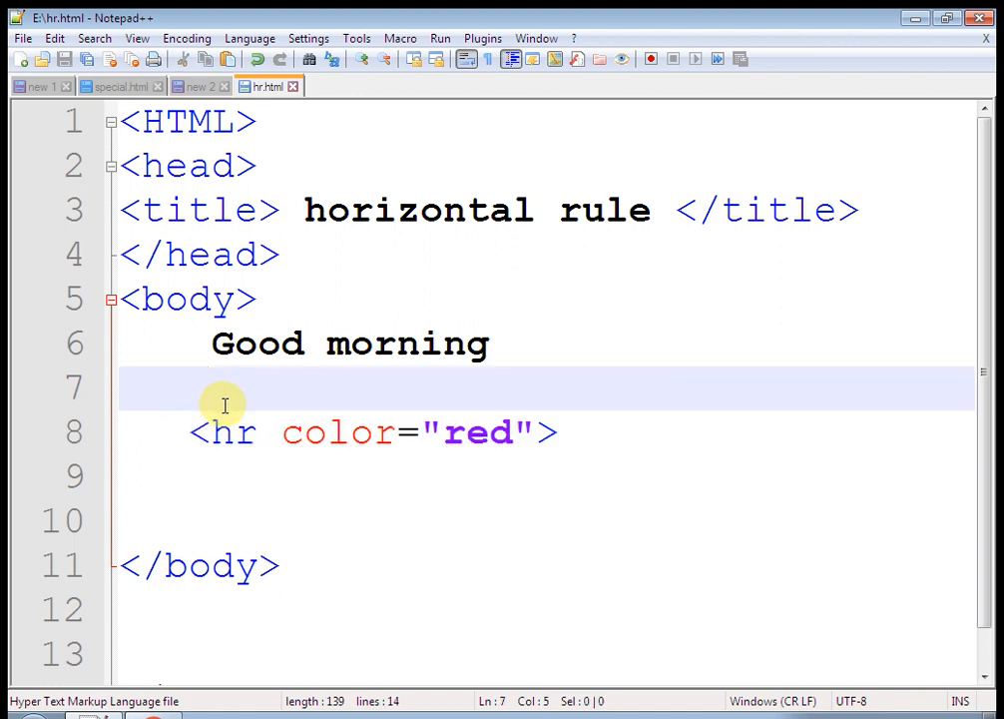
- Add a rule above the red one with color="green" and width="50%"
type("<hr color=\"red\">")
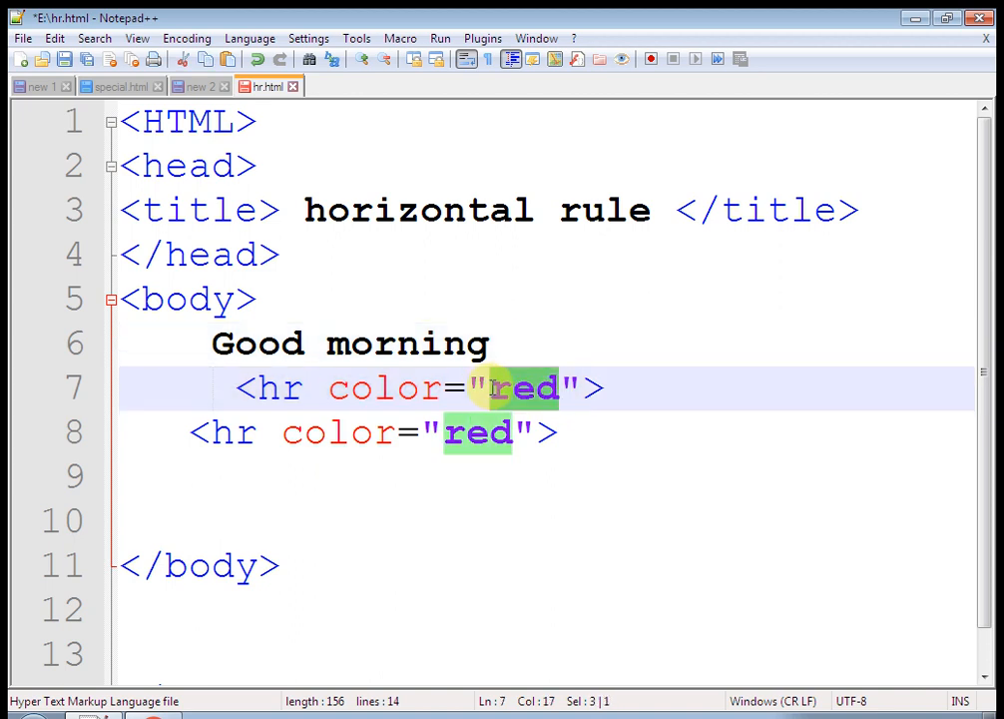
type("gr")
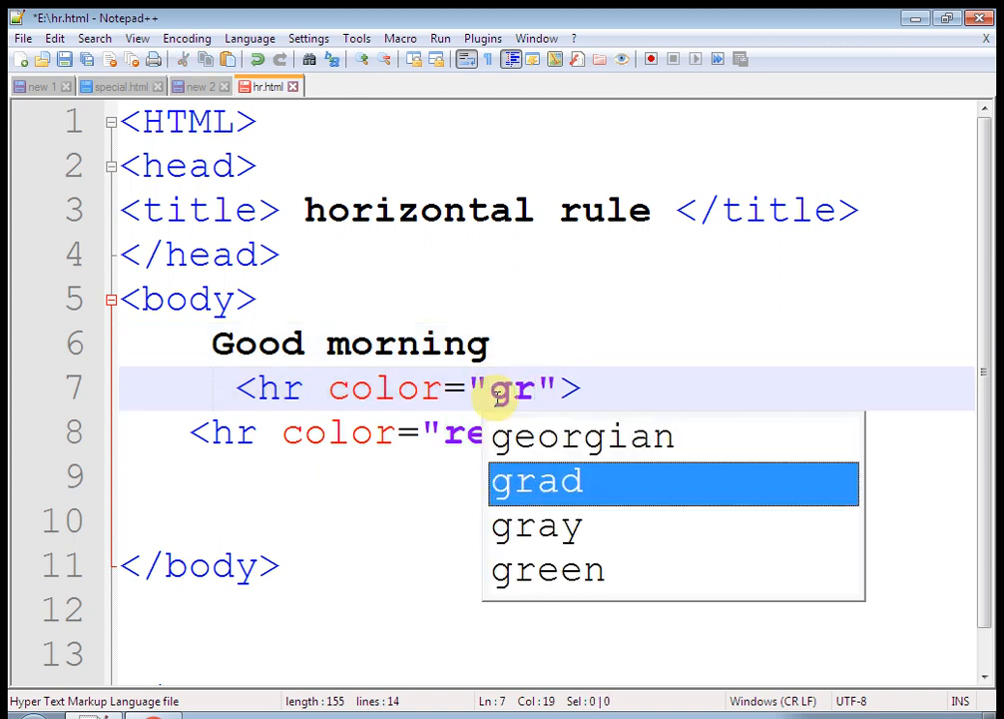
left_click(547, 571)
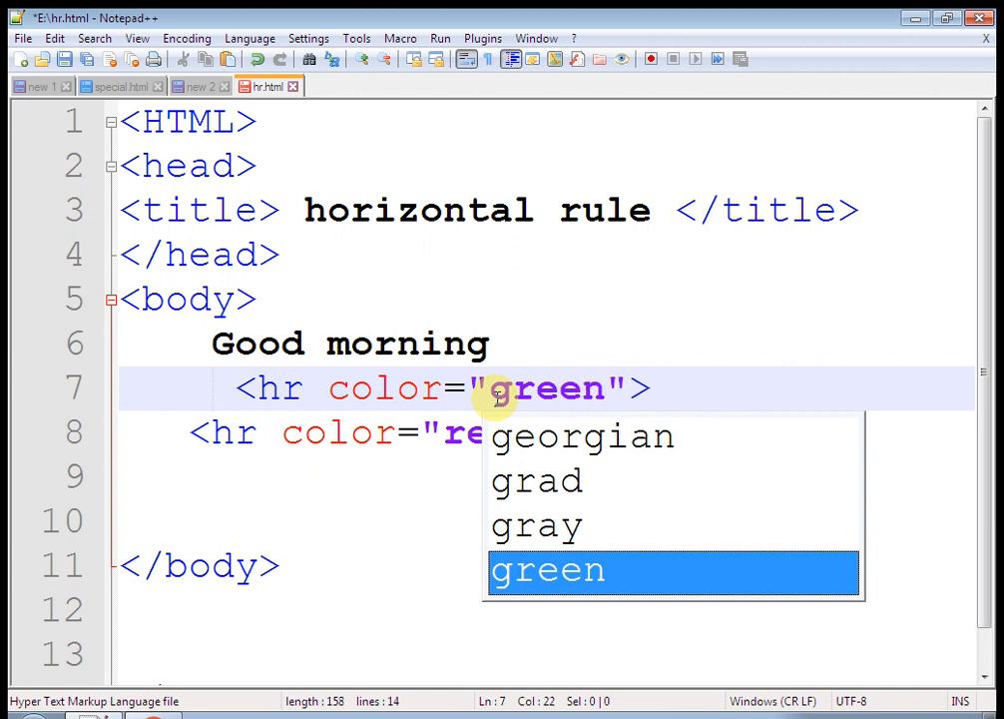
type("width=")
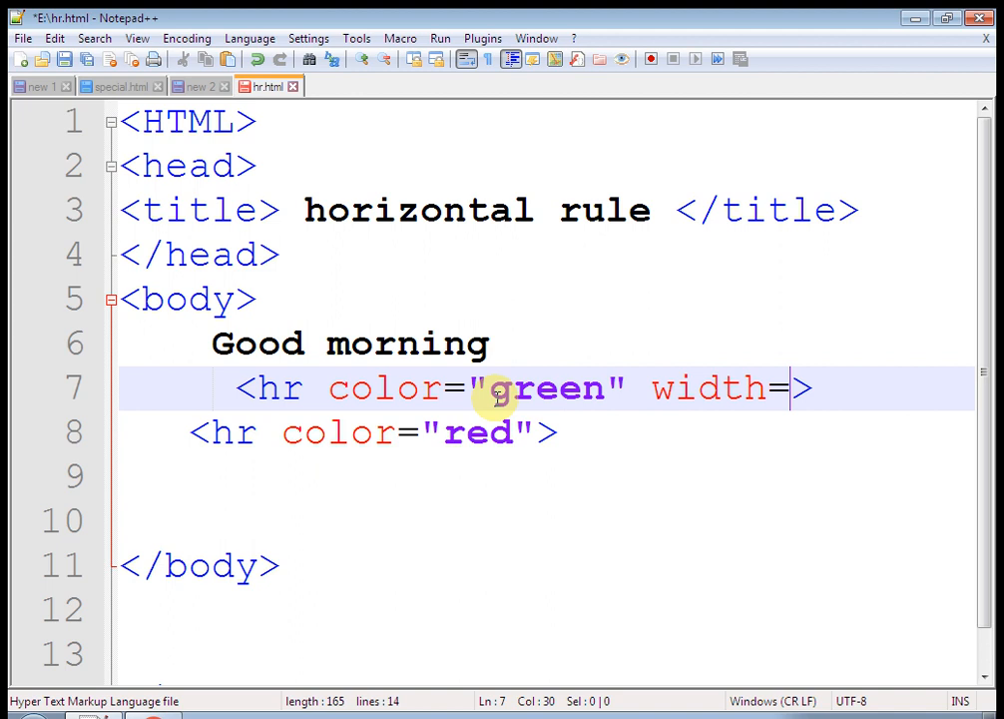
type("\"5\"")
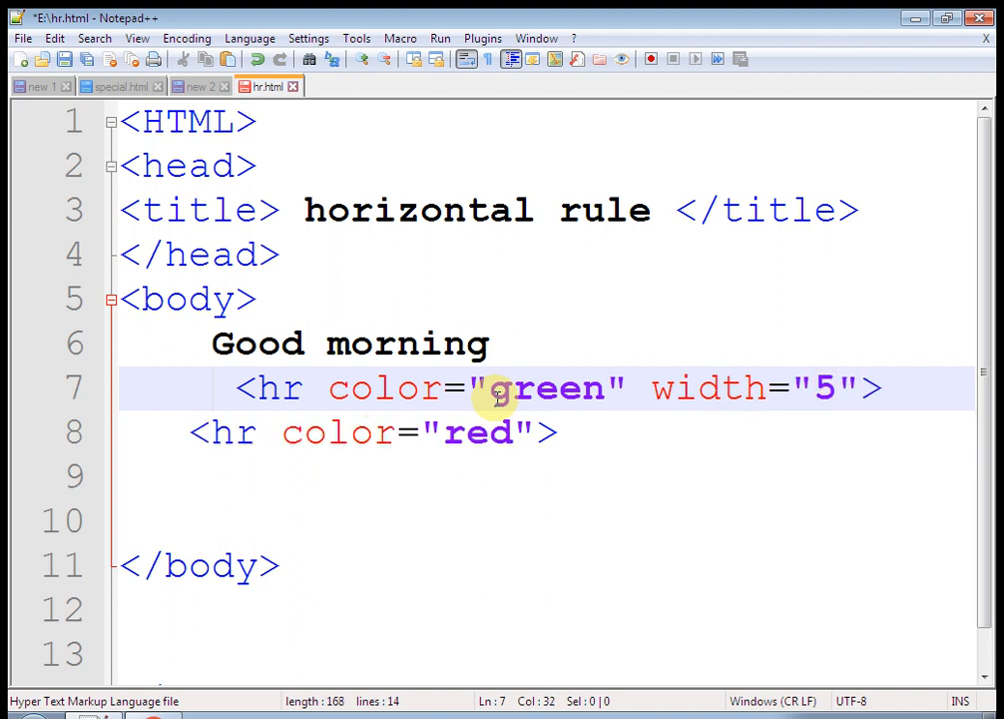
type("0%")
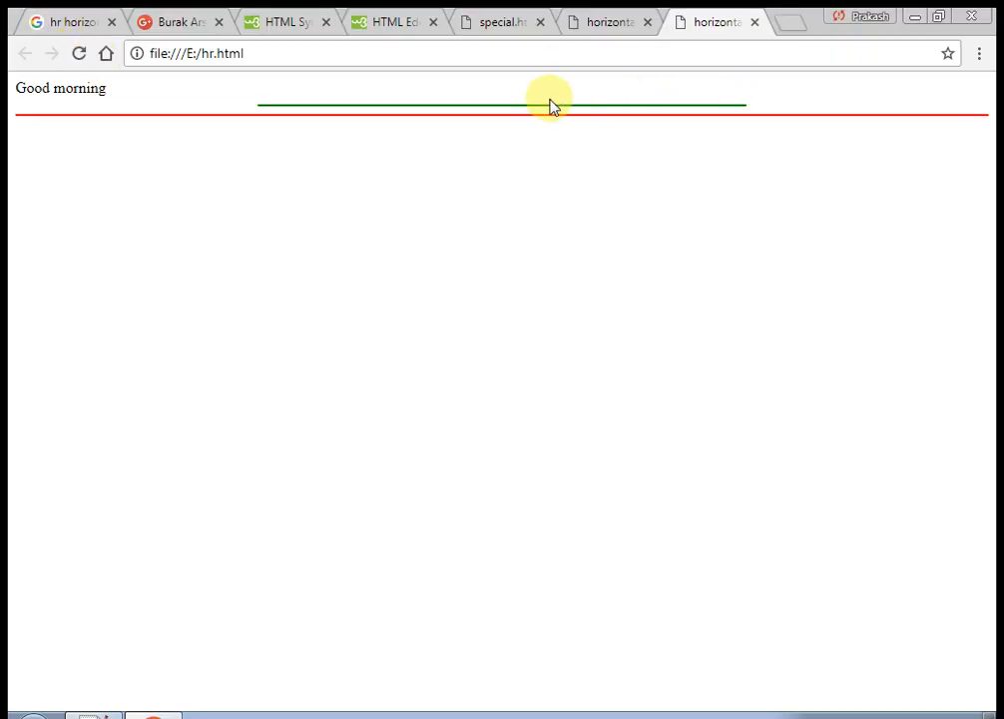
mouse_move(855, 36)
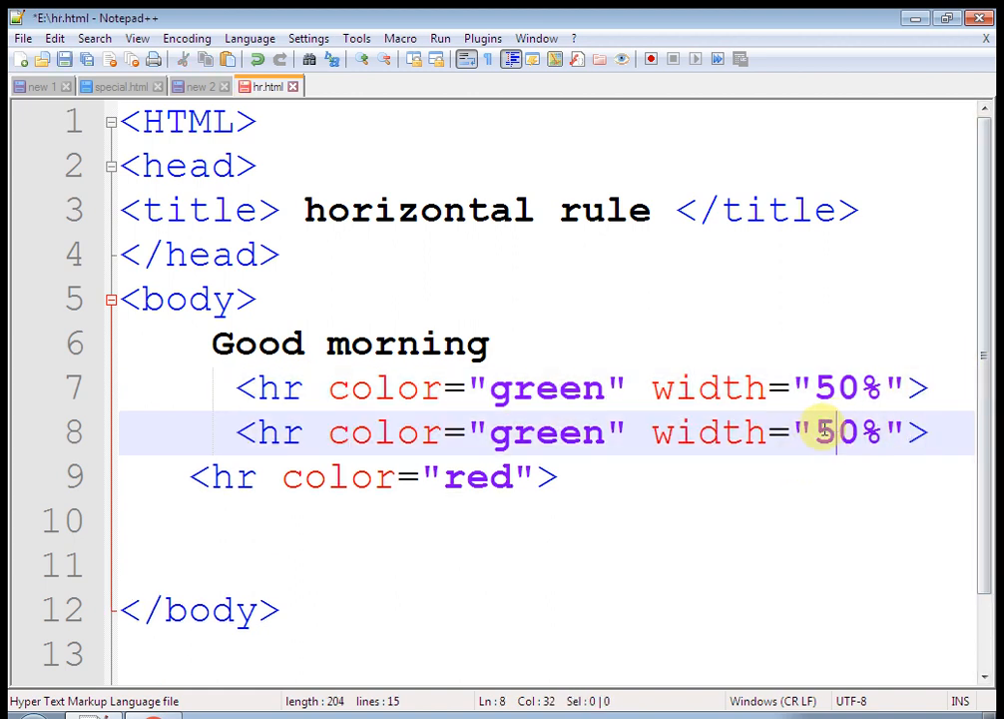
- Make the second rule width="70%" and change its colour from green to brown
type("7")
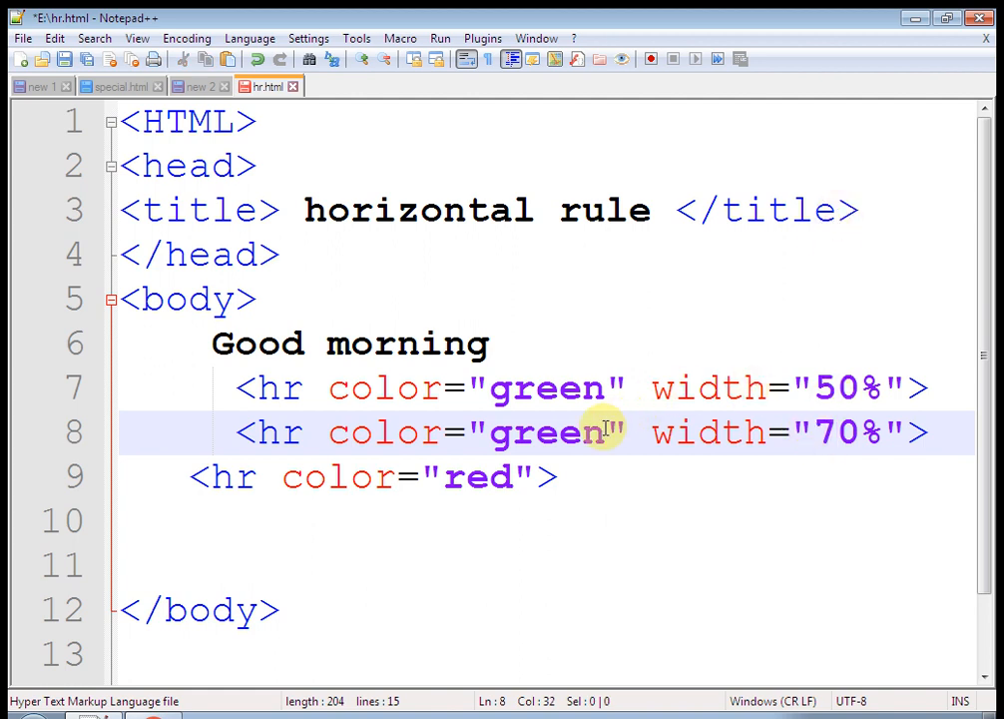
double_click(549, 431)
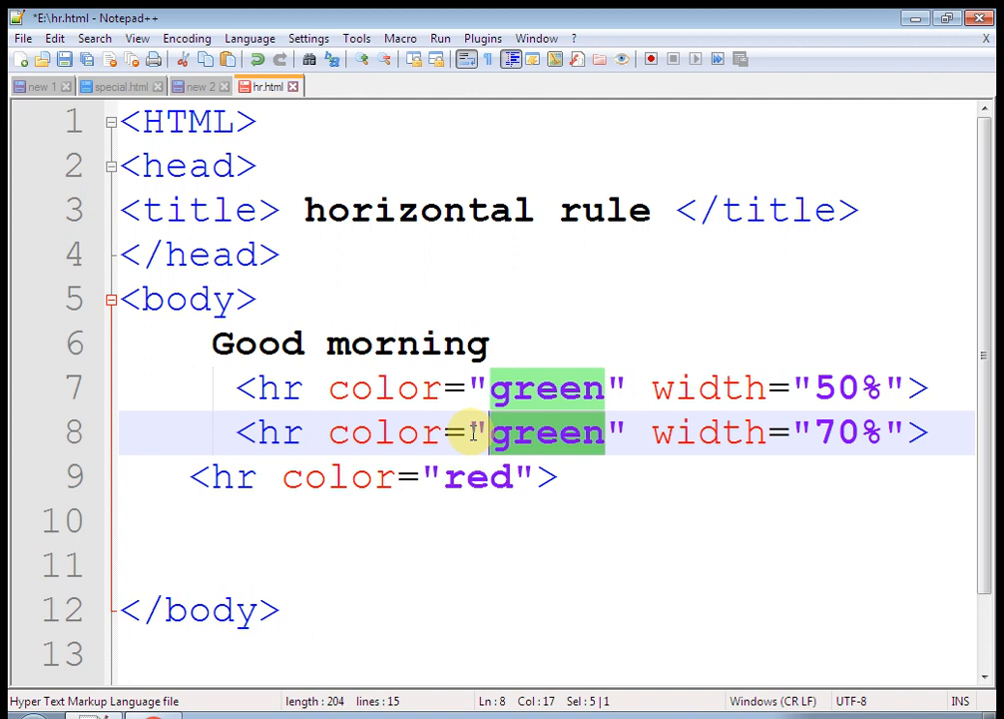
type("b")
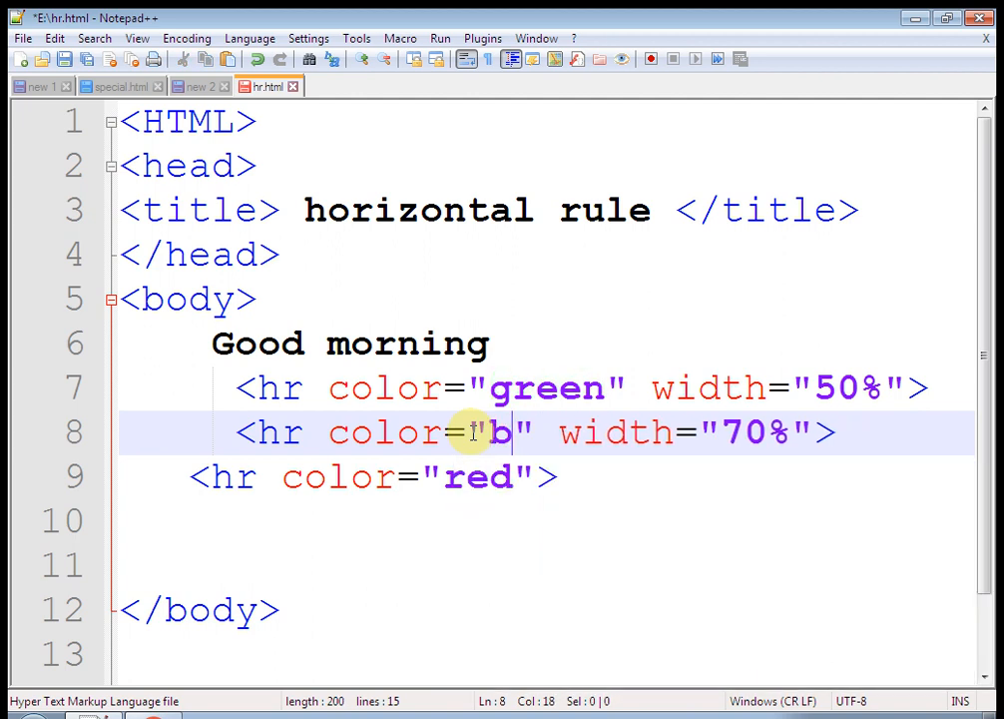
type("roq")
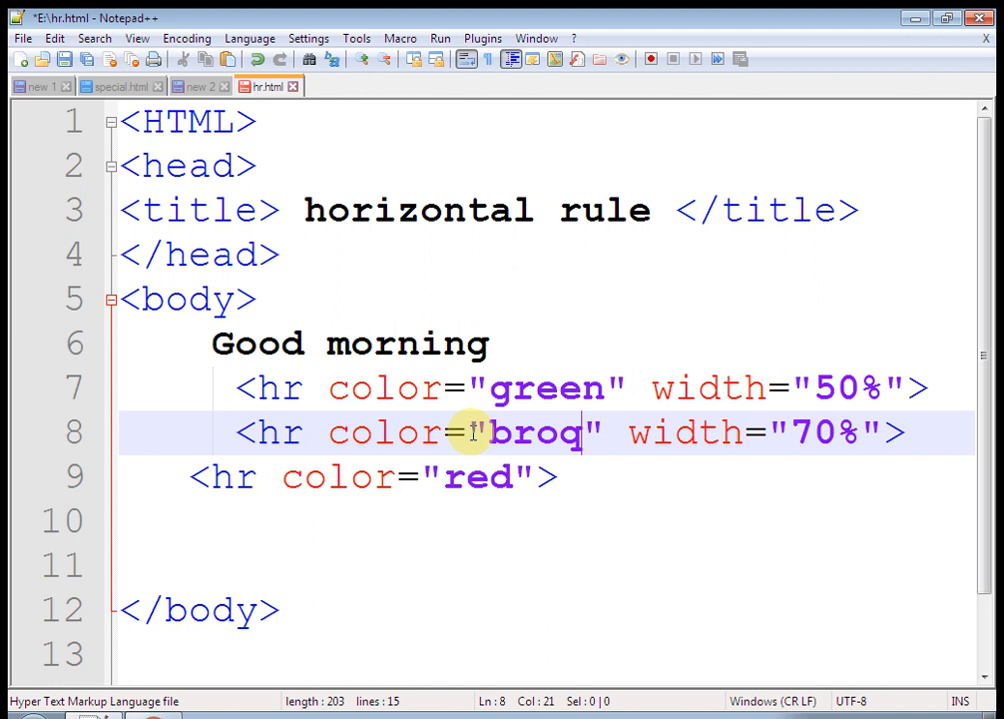
key("Backspace")
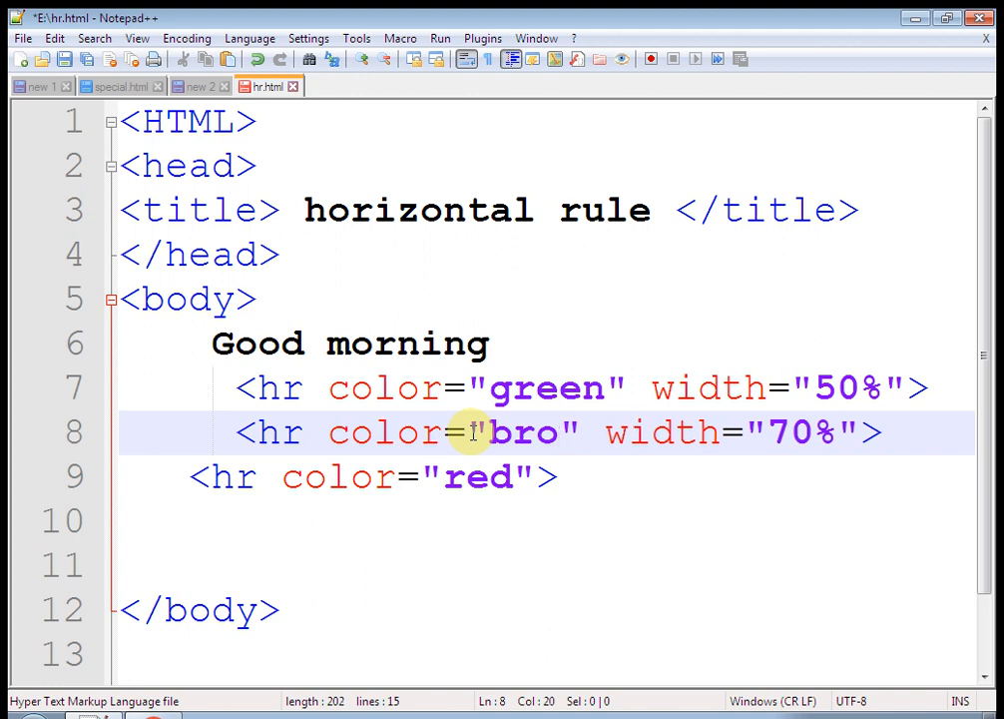
type("wn")
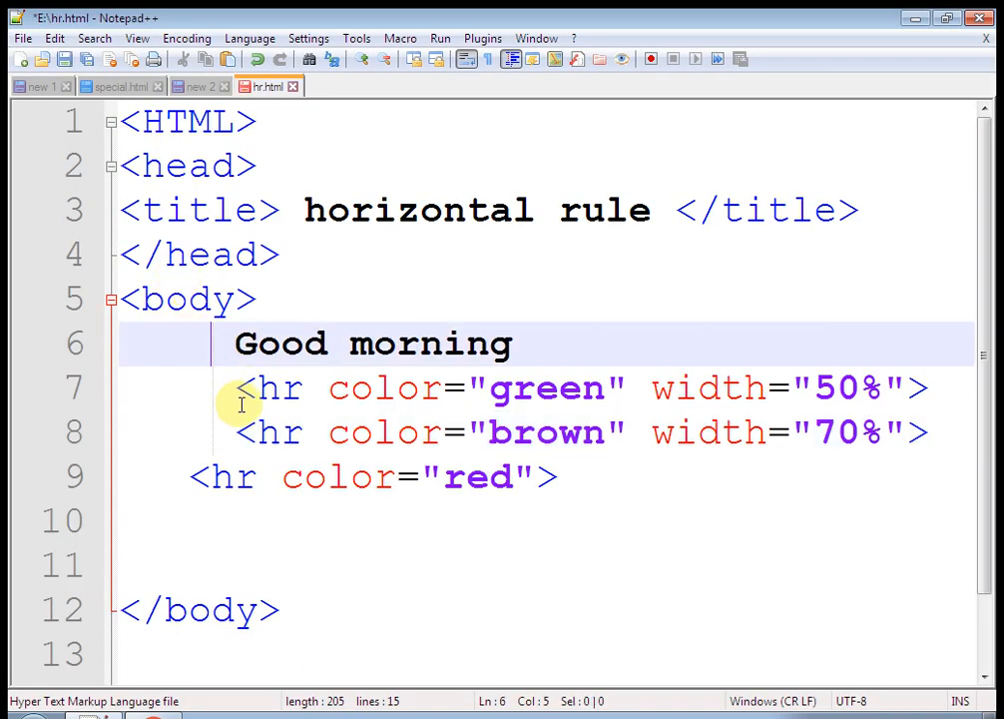
- Wrap Good morning in <h1>…</h1> and begin a <center tag before it
type("<")
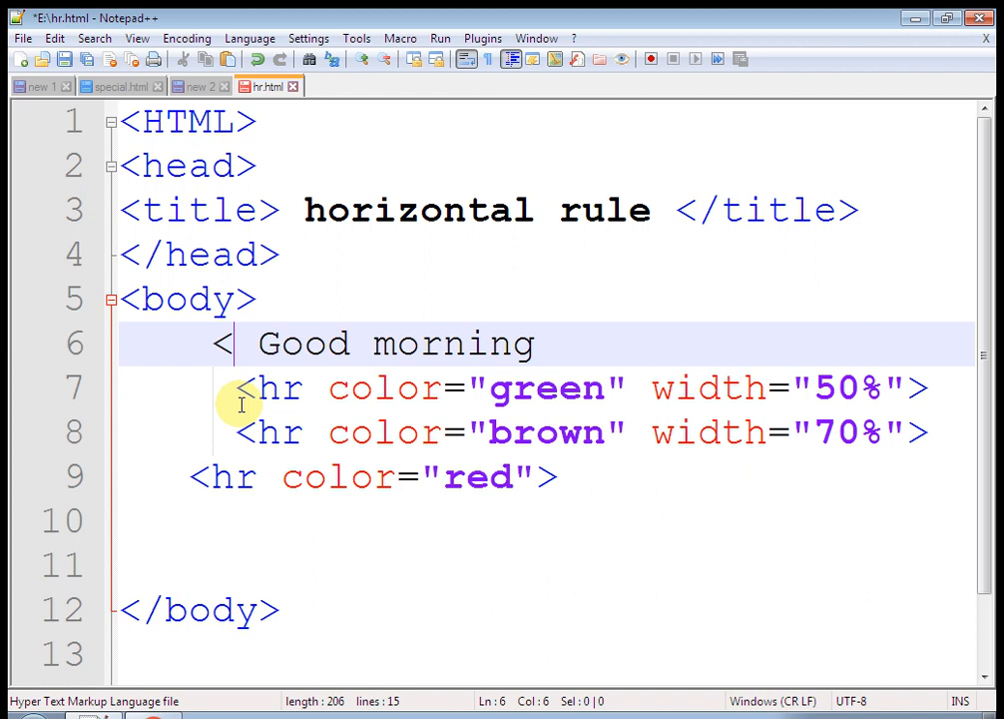
type("1>")
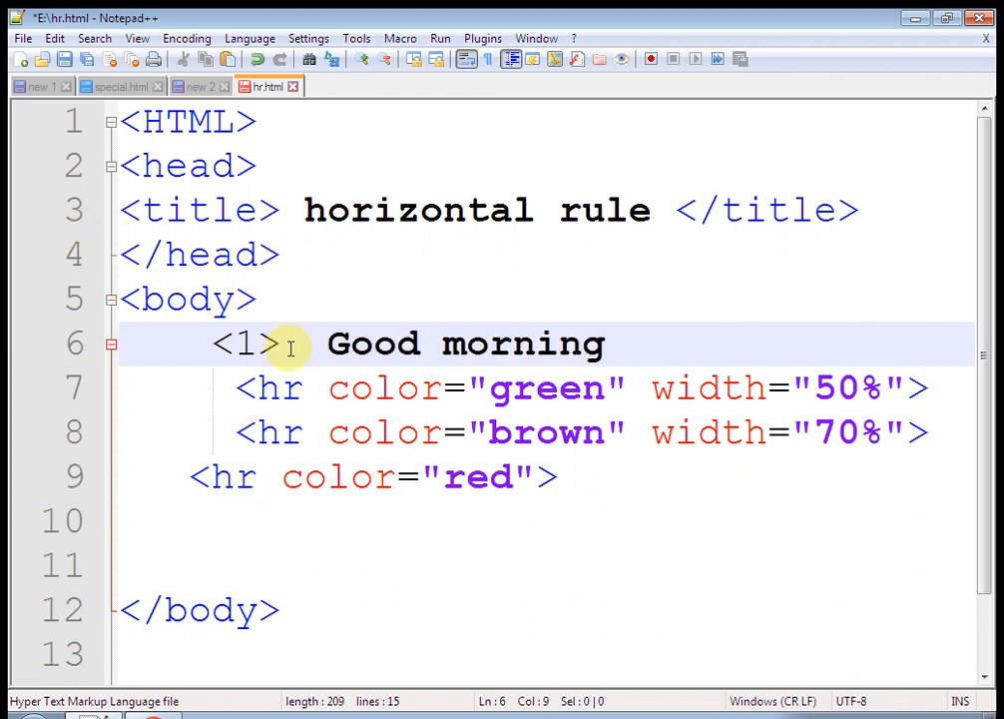
type("h")
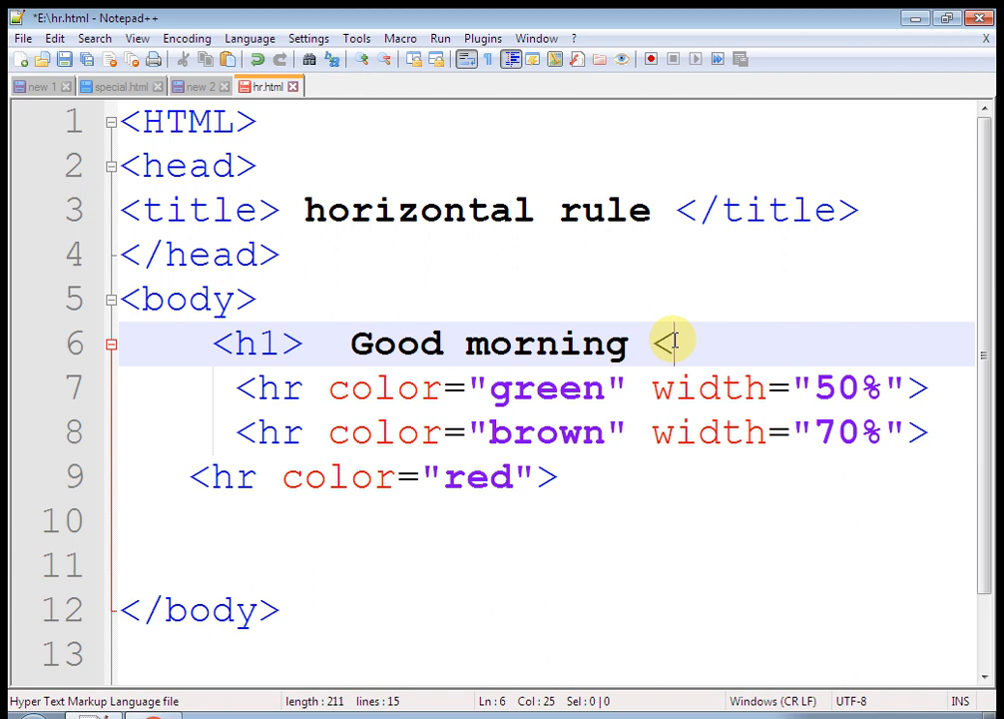
type("/h1>")
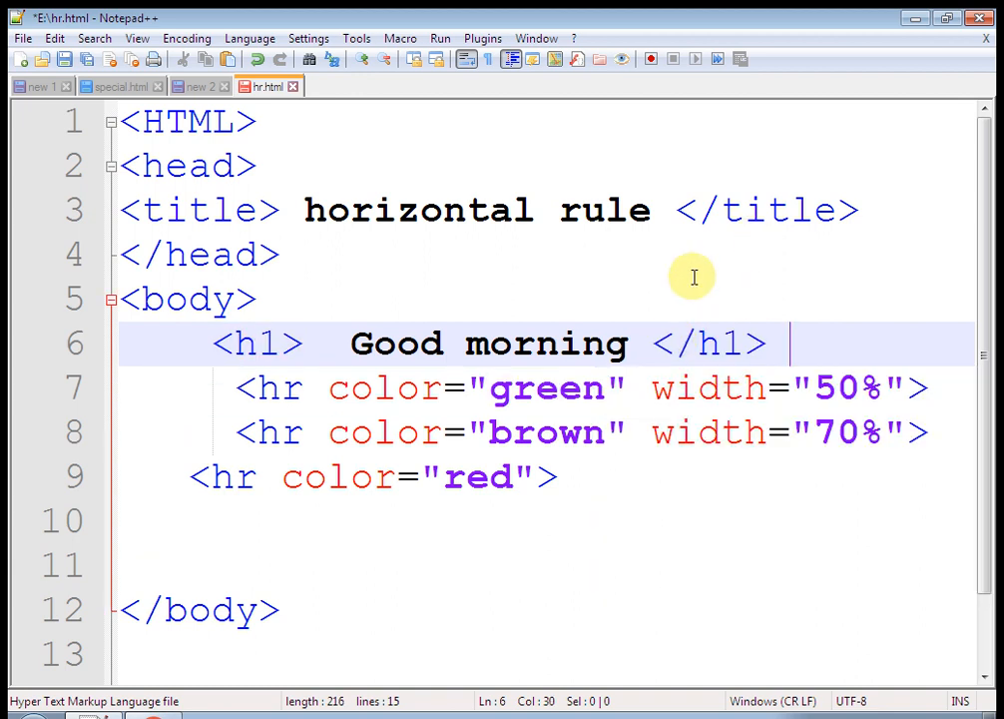
left_click(185, 343)
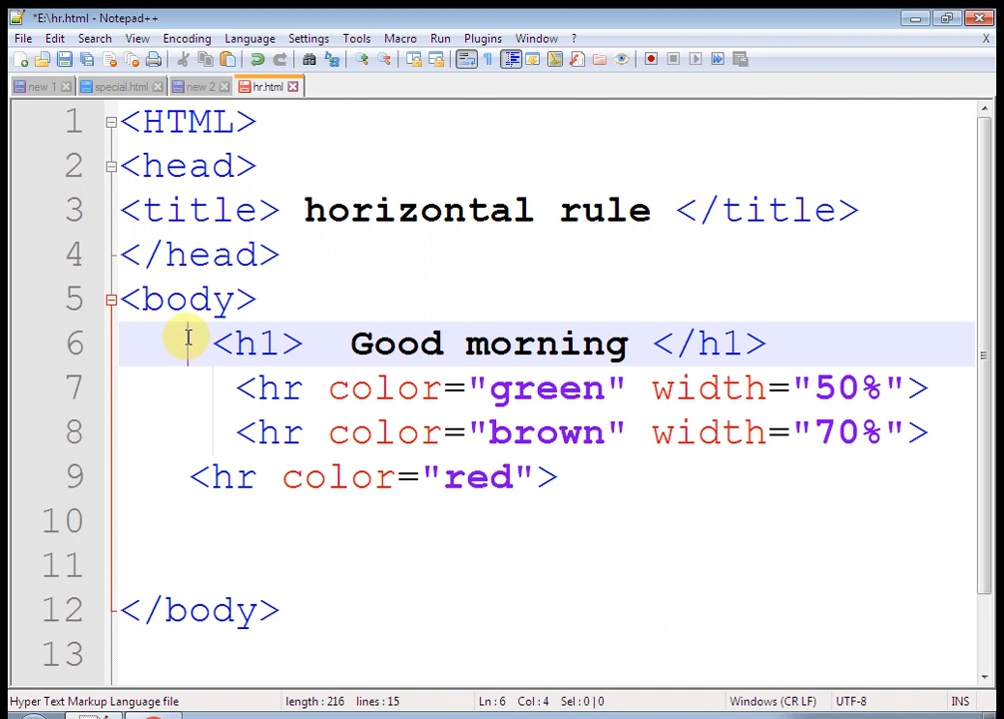
type("<cent")
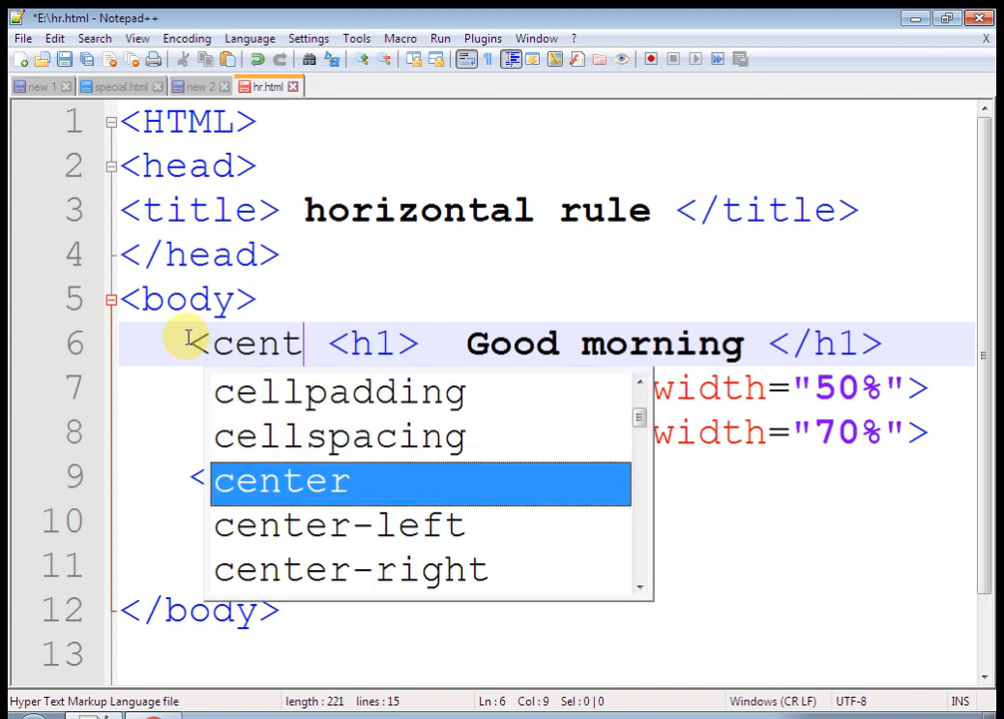